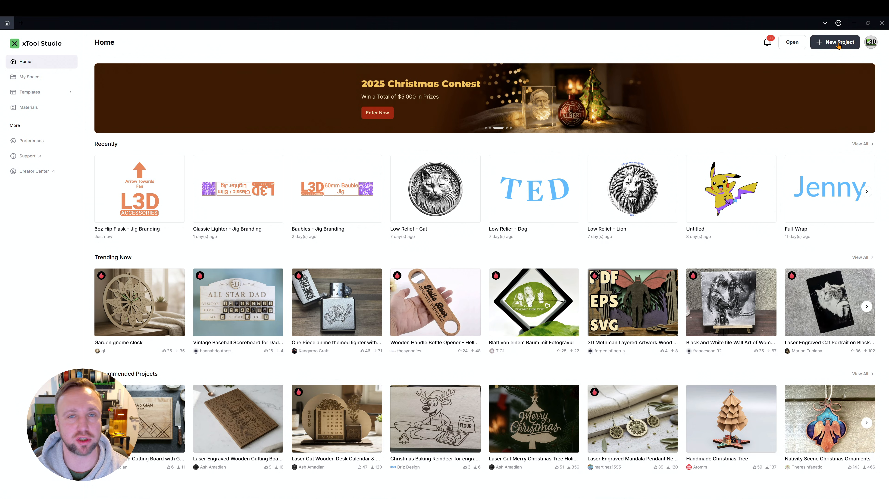
# Start a new blank project from the Home screen.
pyautogui.click(834, 41)
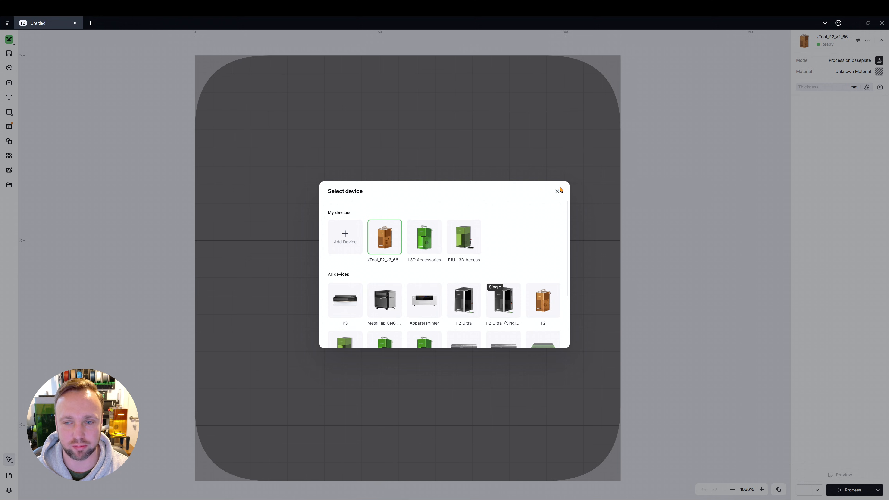
# Dismiss the Select device prompt to reveal the camera view of the black card.
pyautogui.click(557, 191)
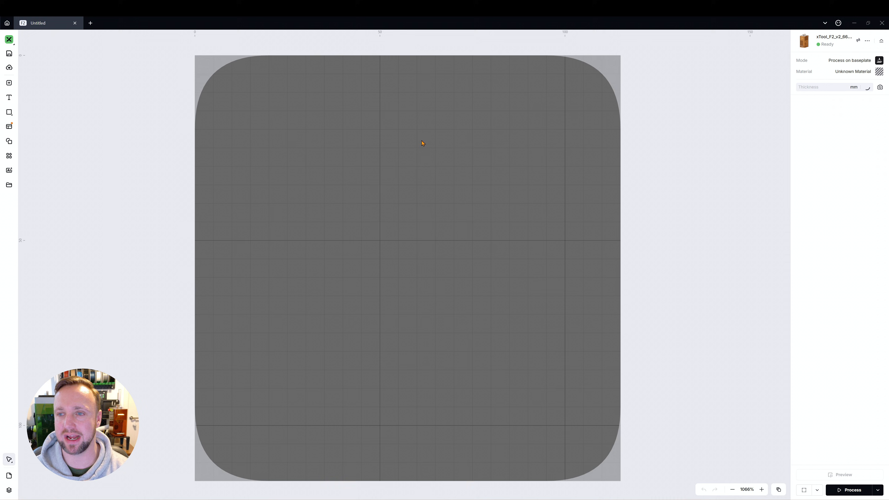
pyautogui.moveTo(305, 109)
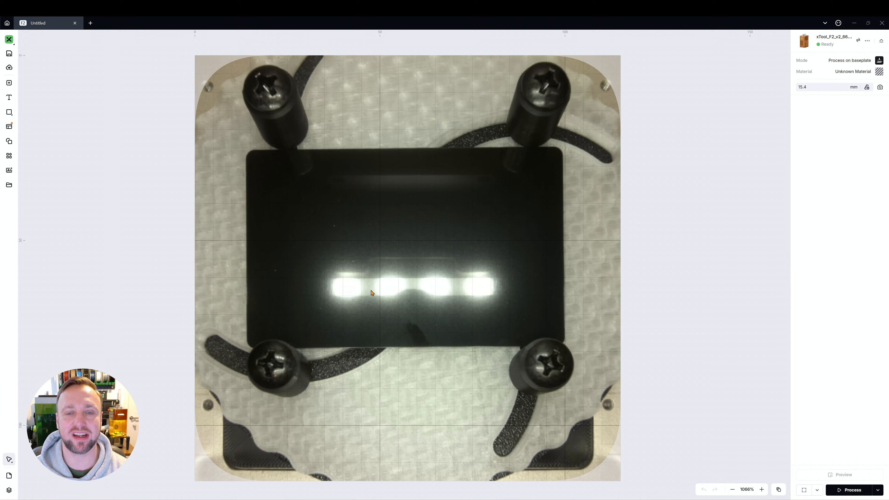
pyautogui.moveTo(385, 236)
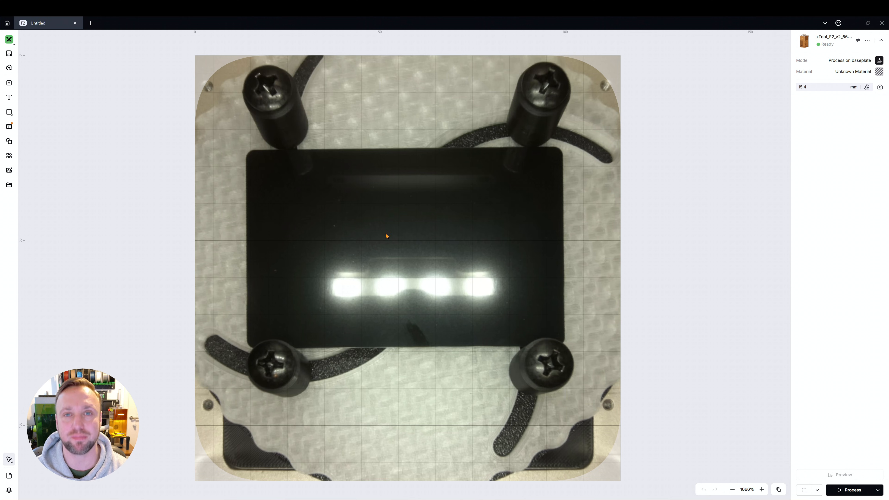
pyautogui.moveTo(212, 286)
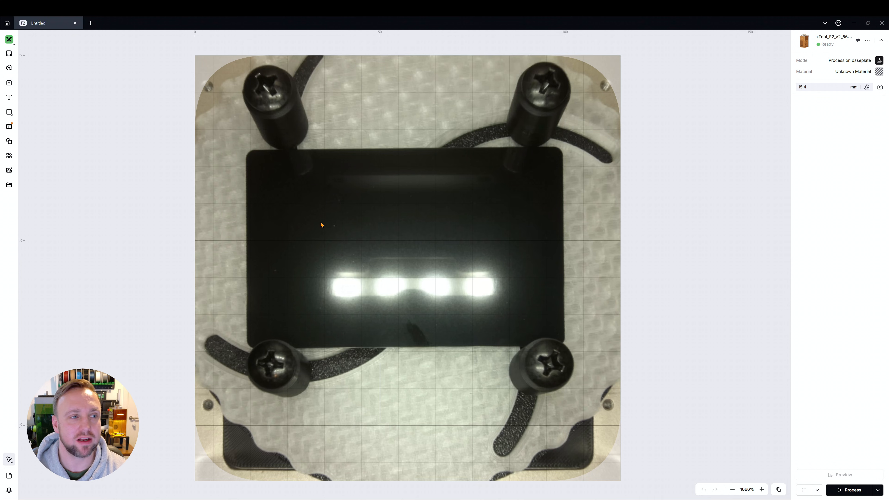
pyautogui.moveTo(347, 172)
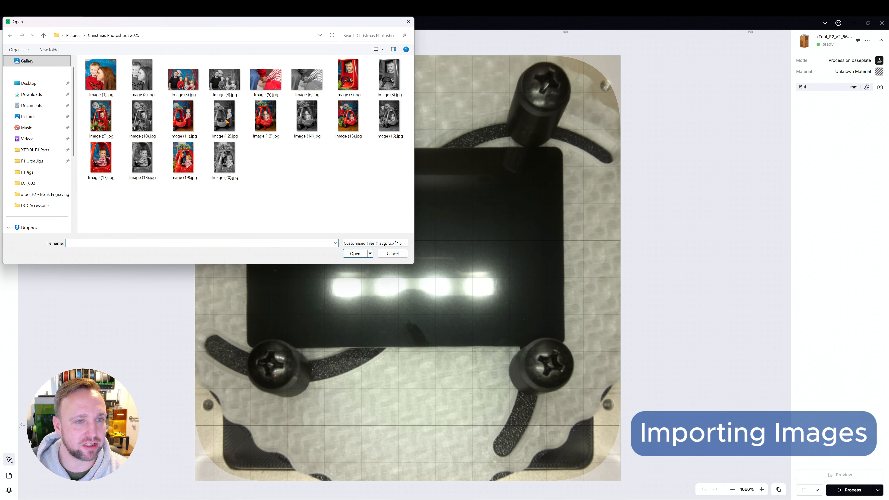
# Import the black-and-white family JPG and scale and position it over the black card.
pyautogui.click(224, 76)
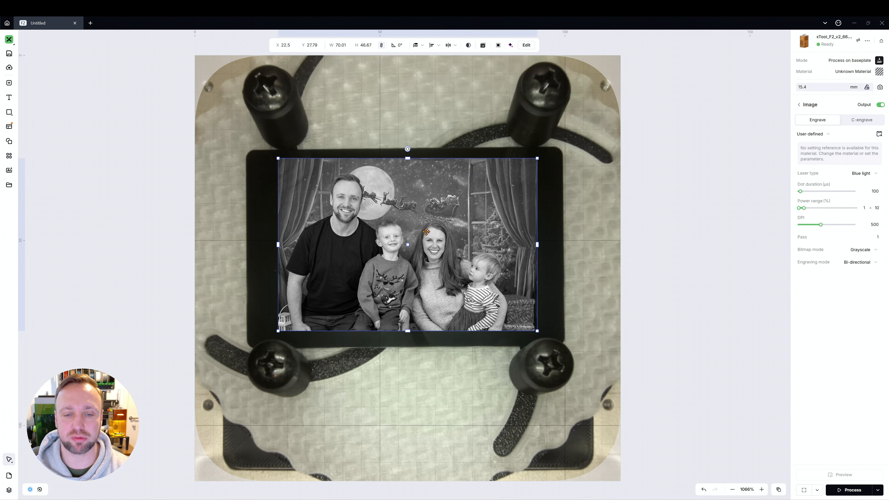
pyautogui.moveTo(407, 232); pyautogui.dragTo(407, 244)
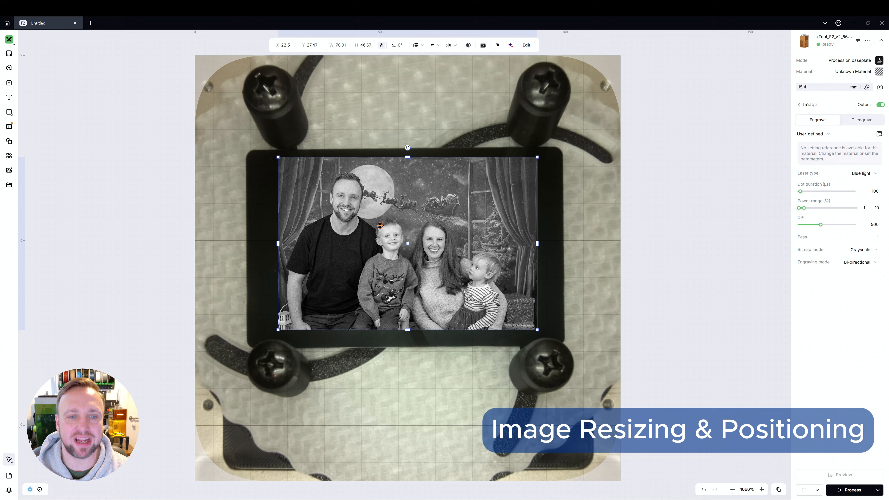
pyautogui.moveTo(407, 243); pyautogui.dragTo(374, 234)
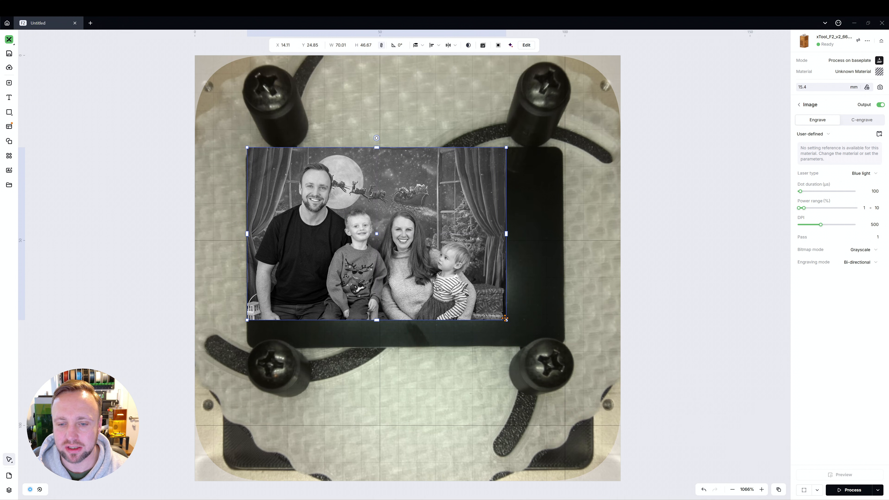
pyautogui.moveTo(376, 233); pyautogui.dragTo(373, 233)
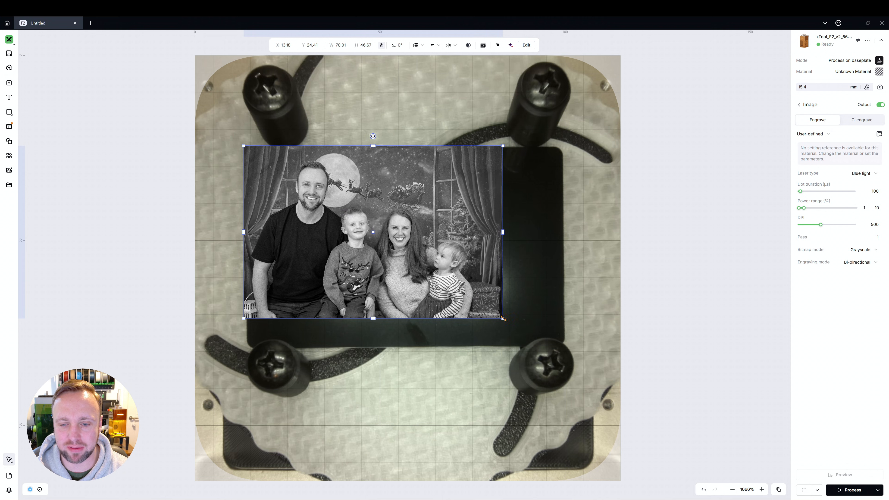
pyautogui.moveTo(502, 318); pyautogui.dragTo(571, 364)
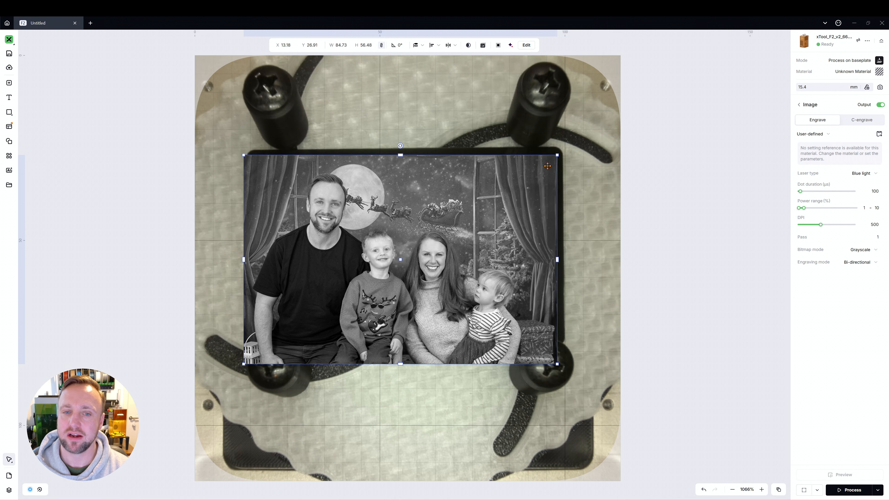
pyautogui.moveTo(556, 364); pyautogui.dragTo(540, 340)
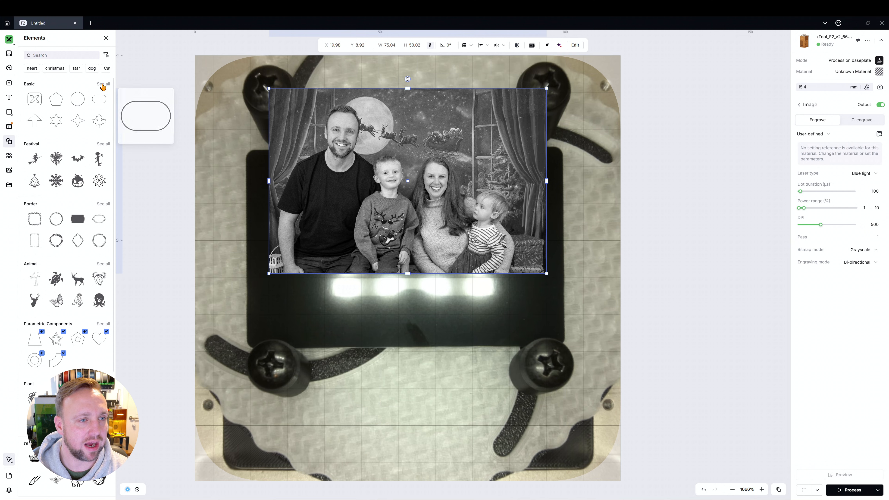
# Draw an ellipse from Basic shapes and size it across the card over the photo.
pyautogui.click(103, 84)
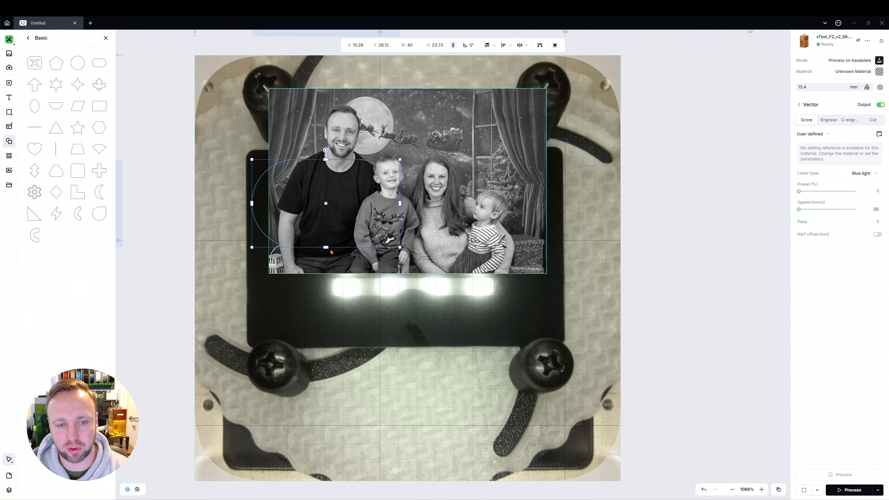
pyautogui.moveTo(452, 45)
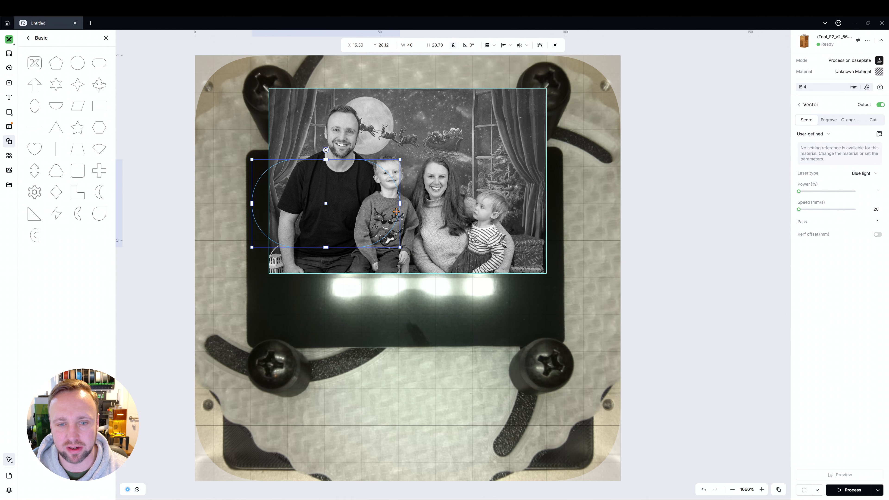
pyautogui.moveTo(402, 247); pyautogui.dragTo(537, 329)
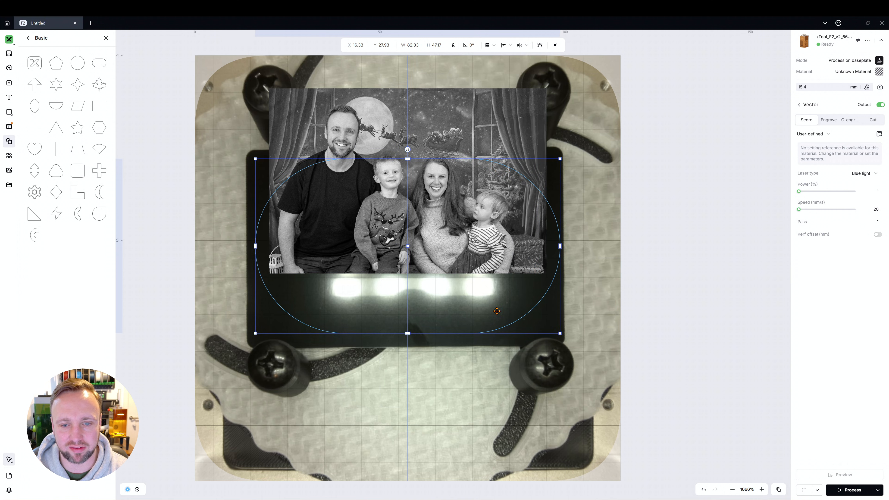
pyautogui.moveTo(496, 311); pyautogui.dragTo(479, 298)
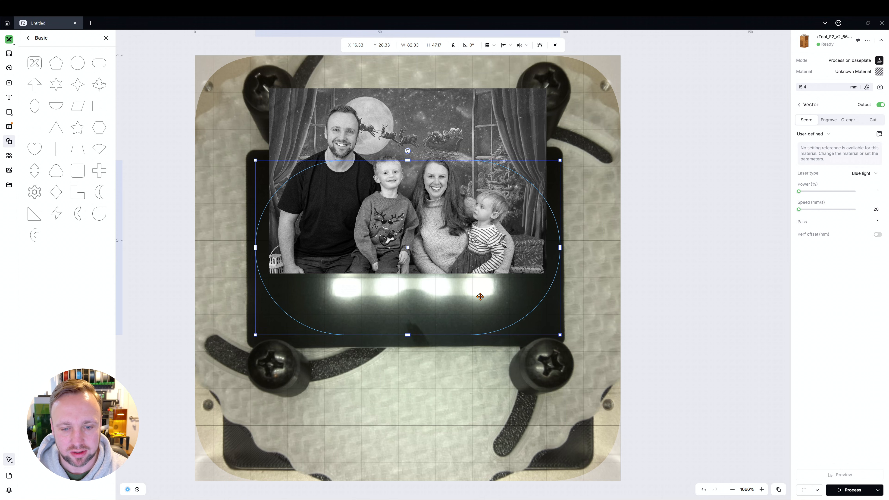
pyautogui.moveTo(480, 298); pyautogui.dragTo(453, 221)
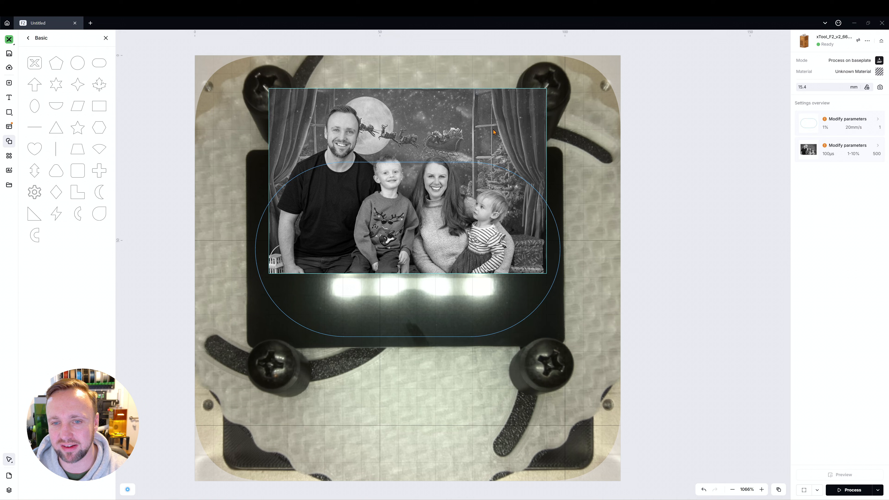
# Enlarge and shift the family photo so it fully covers the oval outline.
pyautogui.click(406, 216)
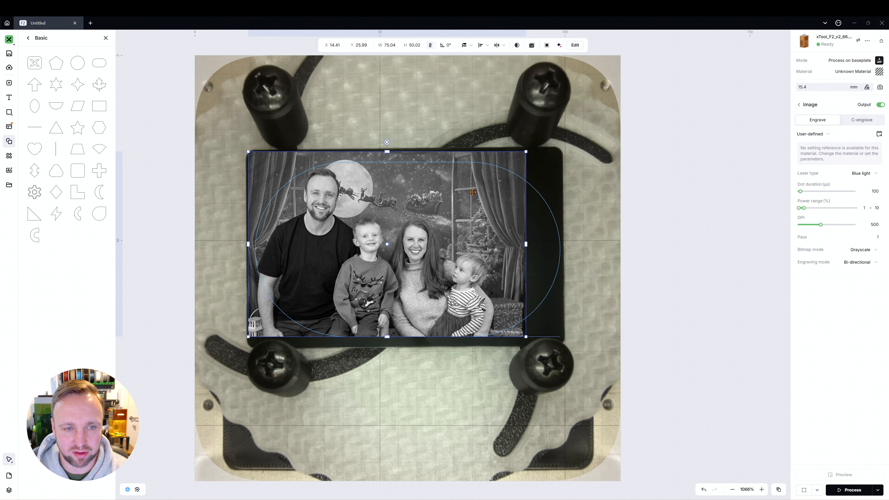
pyautogui.moveTo(387, 244); pyautogui.dragTo(407, 244)
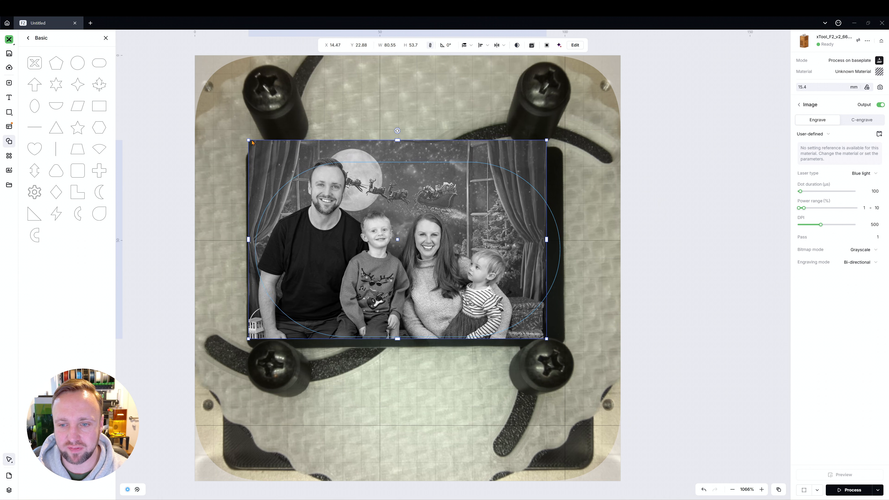
pyautogui.moveTo(397, 238); pyautogui.dragTo(410, 235)
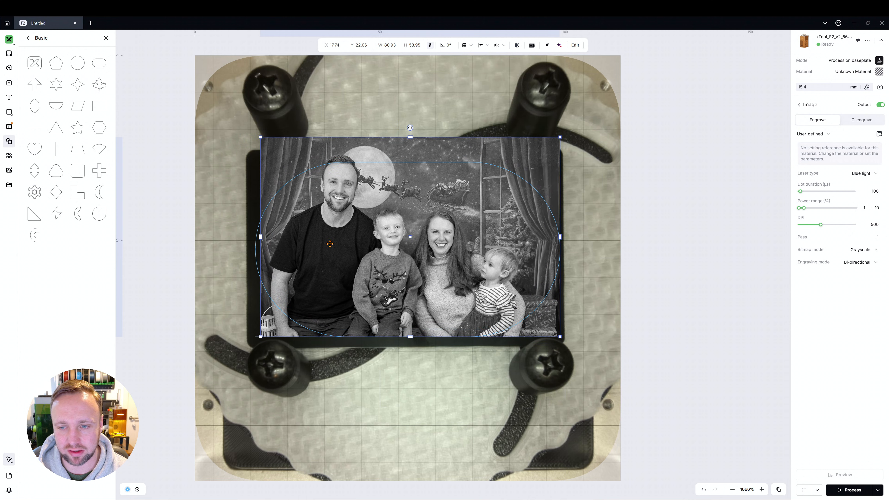
pyautogui.moveTo(329, 244); pyautogui.dragTo(402, 166)
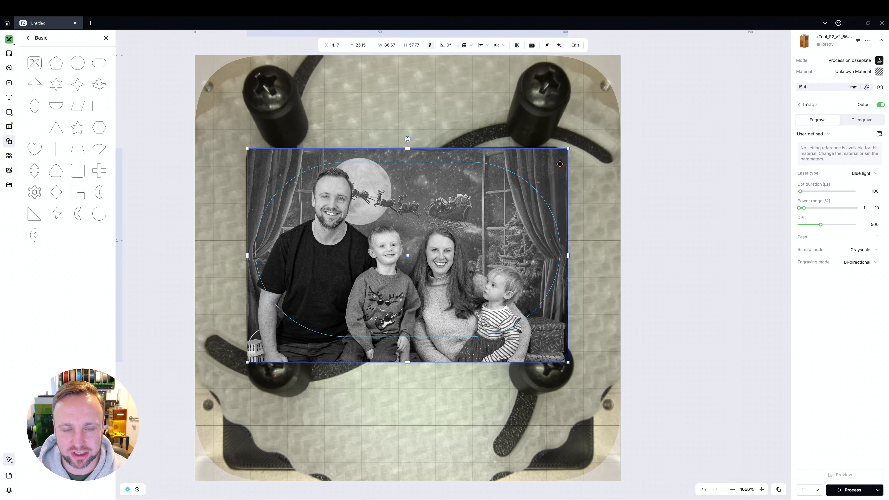
pyautogui.moveTo(407, 255); pyautogui.dragTo(407, 249)
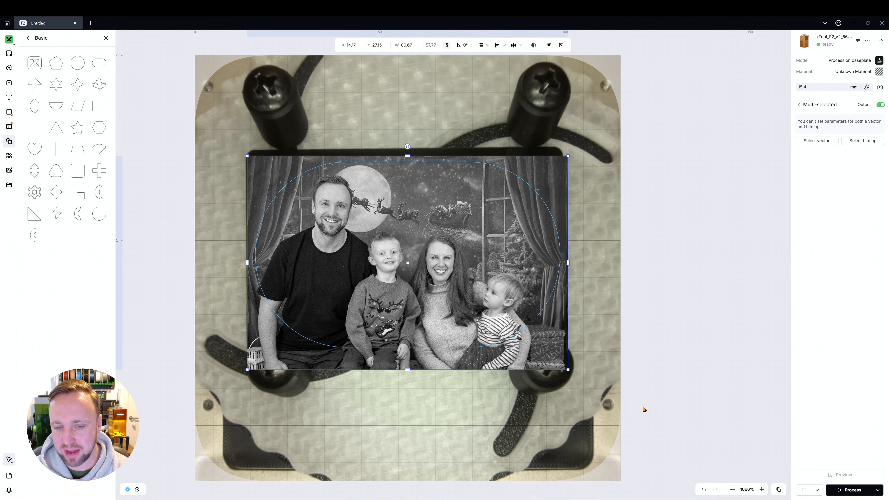
# Create a mask clipping the photo to the oval and nudge the masked image onto the card.
pyautogui.rightClick(379, 255)
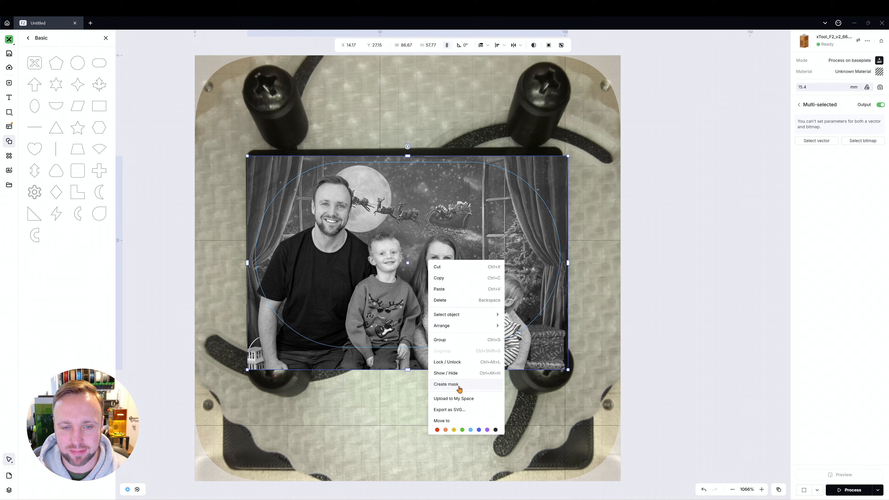
pyautogui.click(447, 383)
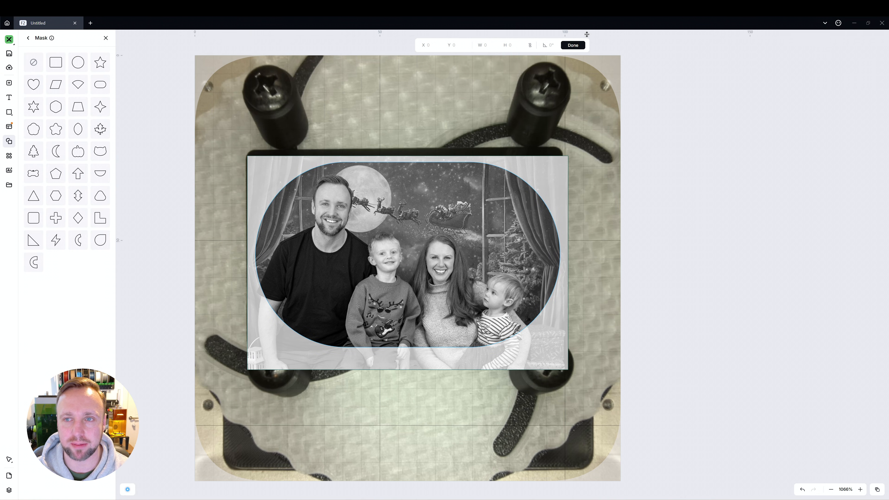
pyautogui.click(572, 45)
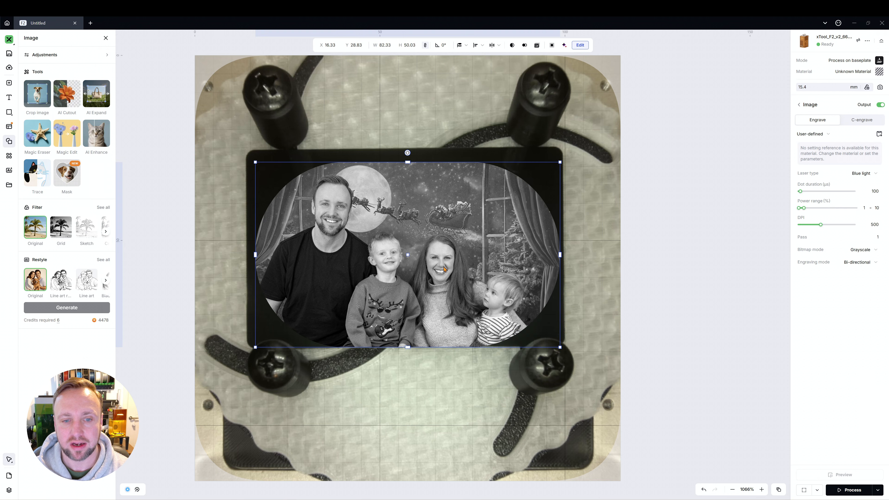
pyautogui.moveTo(407, 255); pyautogui.dragTo(402, 250)
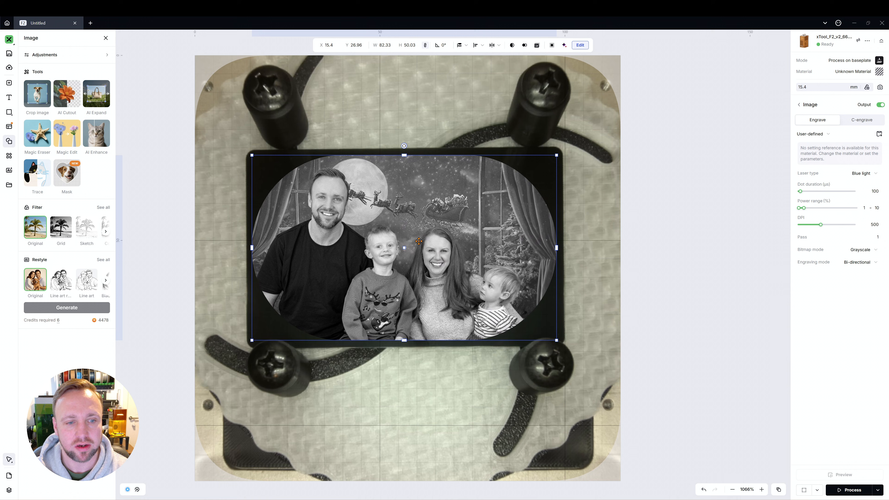
pyautogui.moveTo(404, 240); pyautogui.dragTo(401, 239)
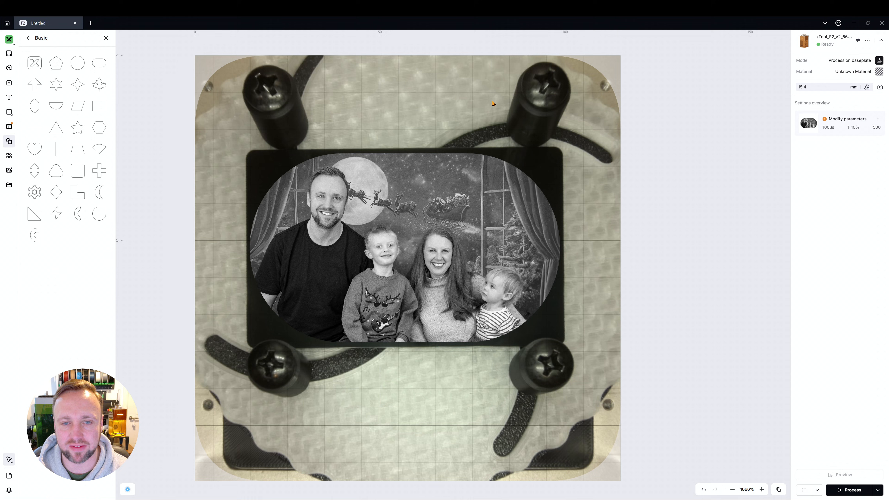
pyautogui.moveTo(365, 383)
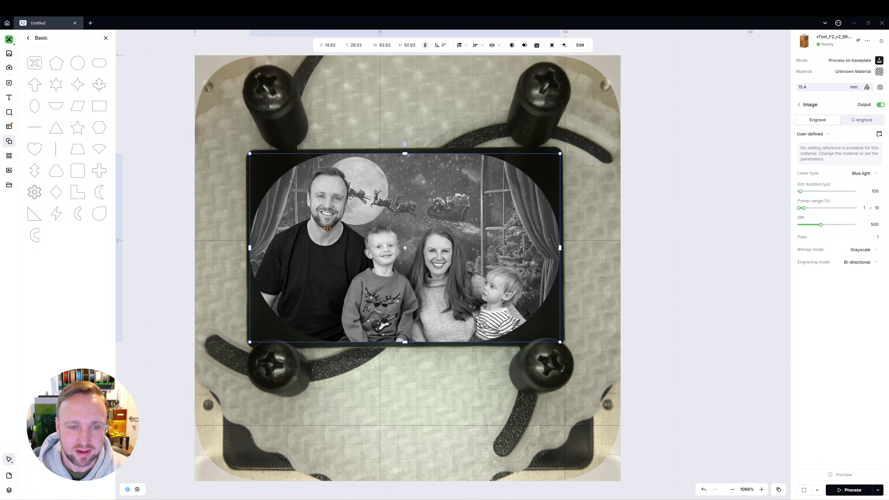
pyautogui.moveTo(361, 173)
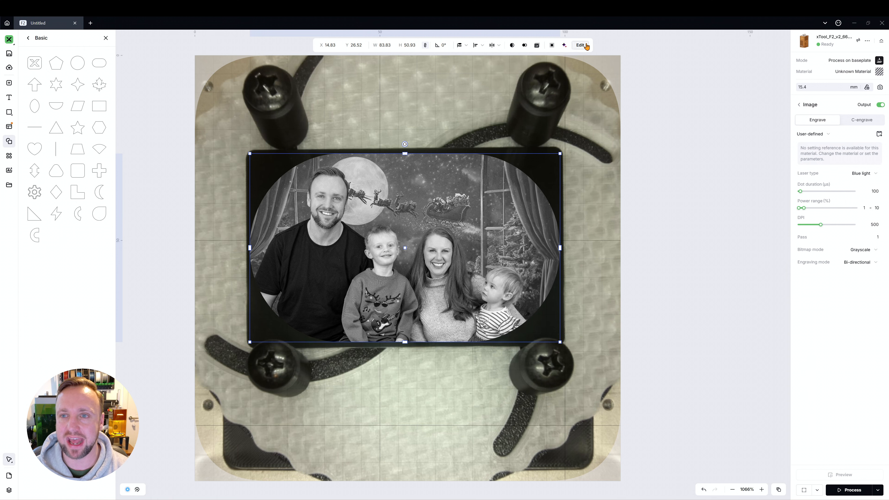
# Auto-adjust the masked photo and apply Invert to make it a negative image.
pyautogui.click(578, 45)
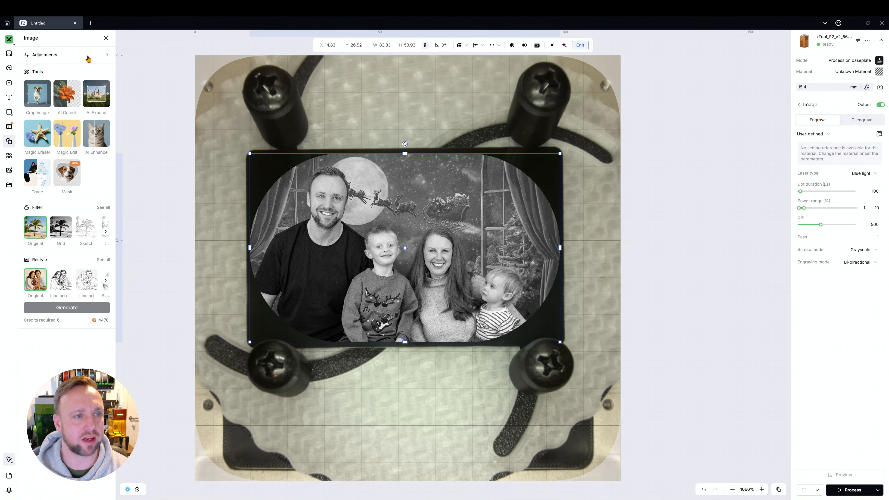
pyautogui.click(43, 55)
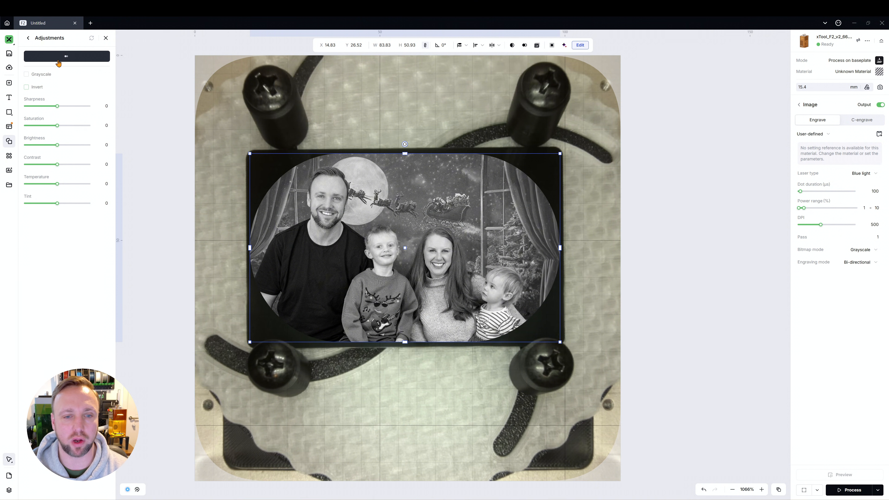
pyautogui.click(66, 56)
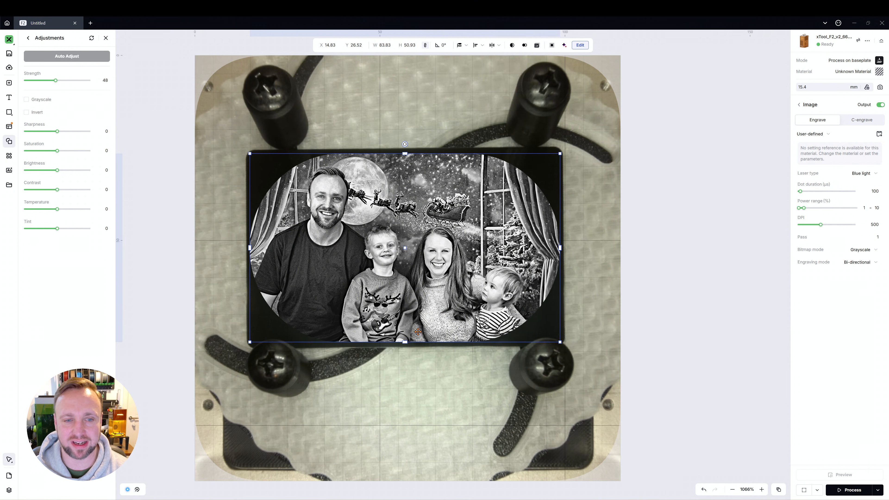
pyautogui.moveTo(341, 271)
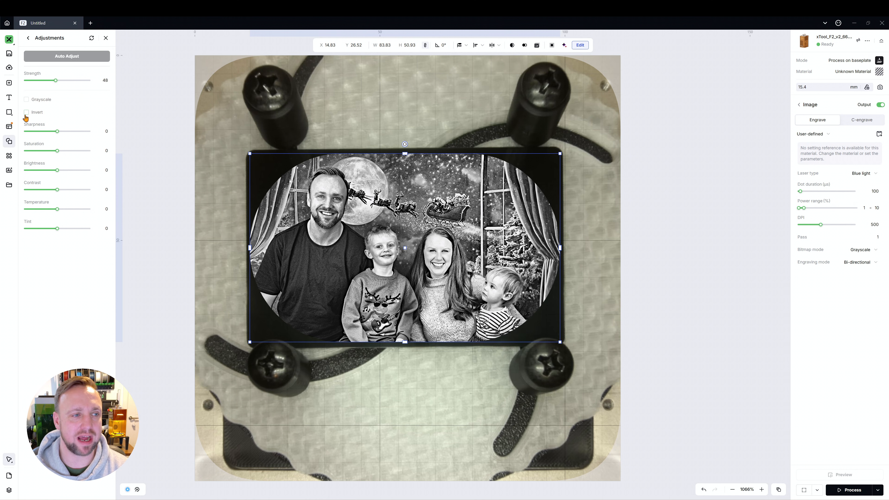
pyautogui.click(26, 111)
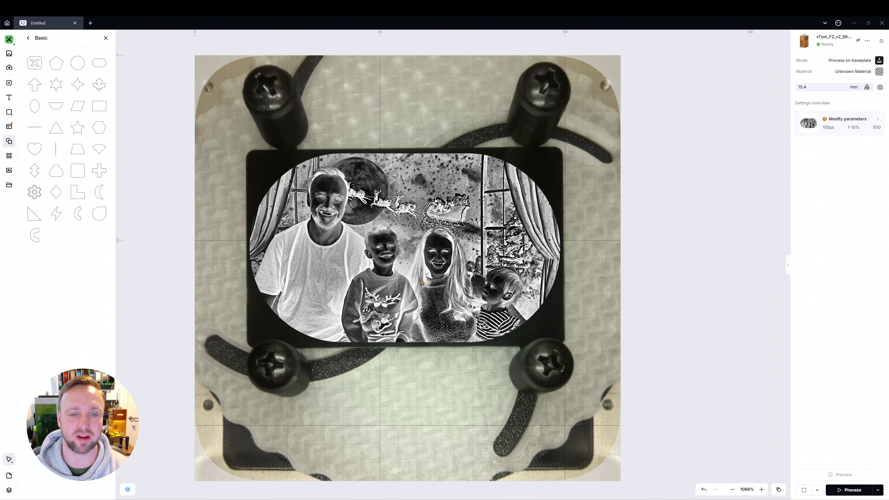
pyautogui.click(407, 247)
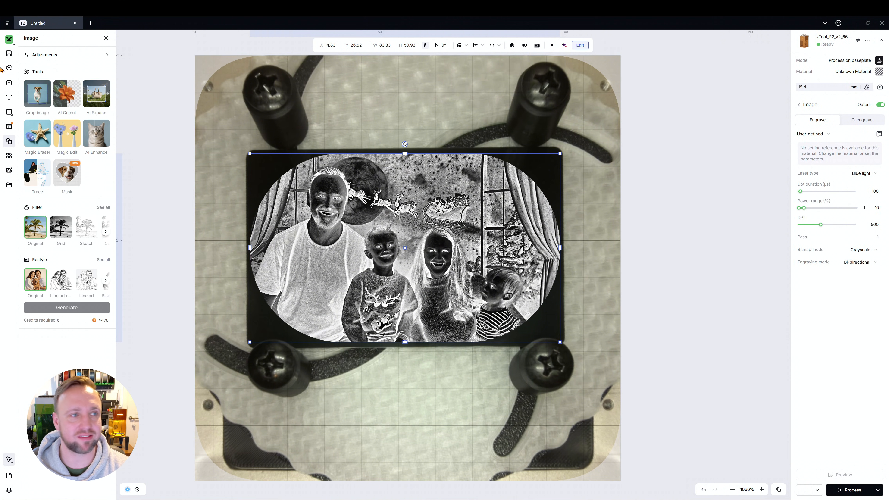
pyautogui.click(44, 54)
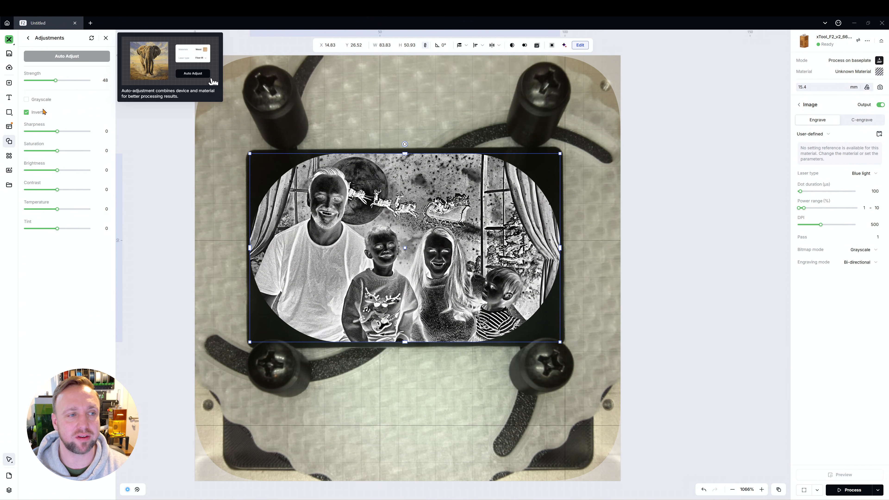
pyautogui.moveTo(37, 111)
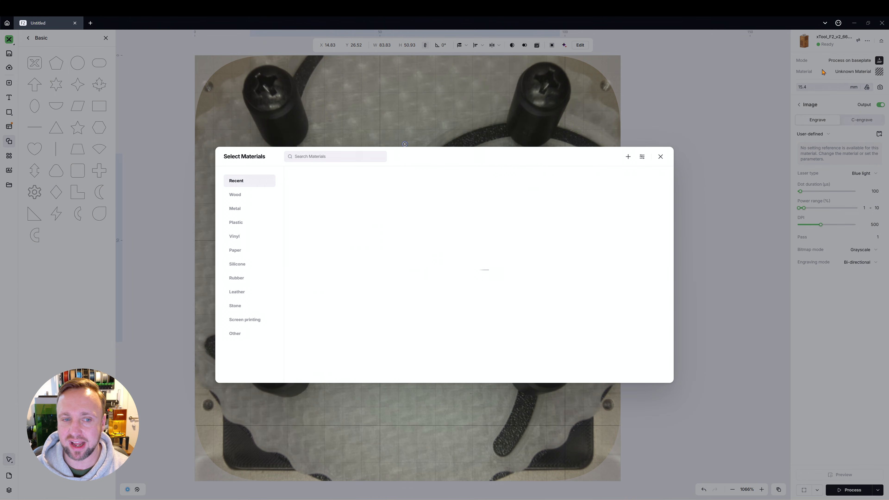
# Choose F2 - Black Anodized Aluminium from Recent materials and apply it.
pyautogui.click(337, 214)
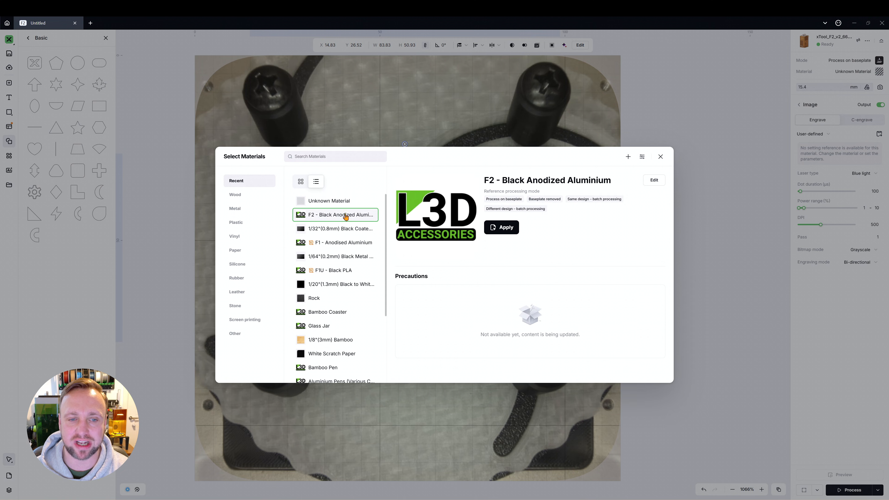
pyautogui.click(329, 200)
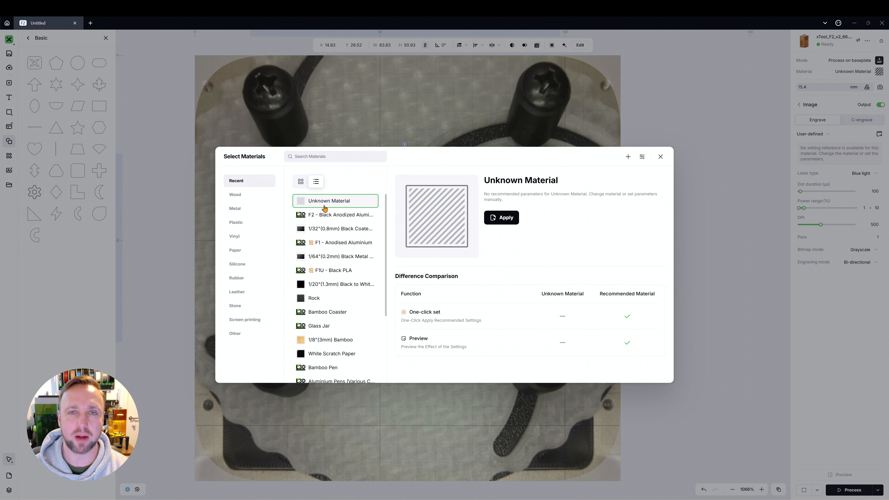
pyautogui.click(340, 215)
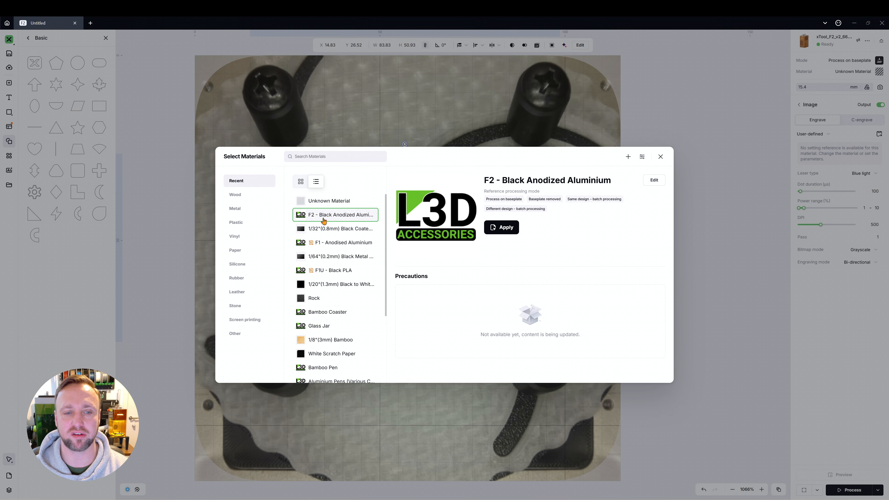
pyautogui.moveTo(555, 230)
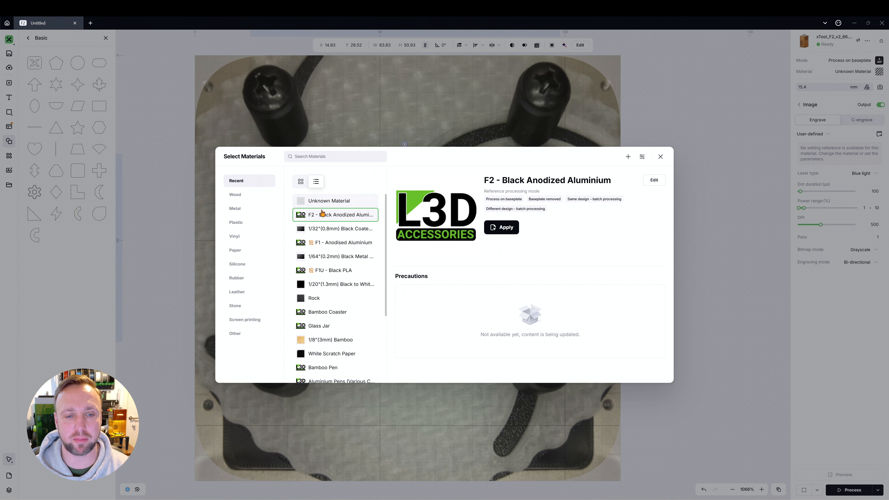
pyautogui.click(501, 226)
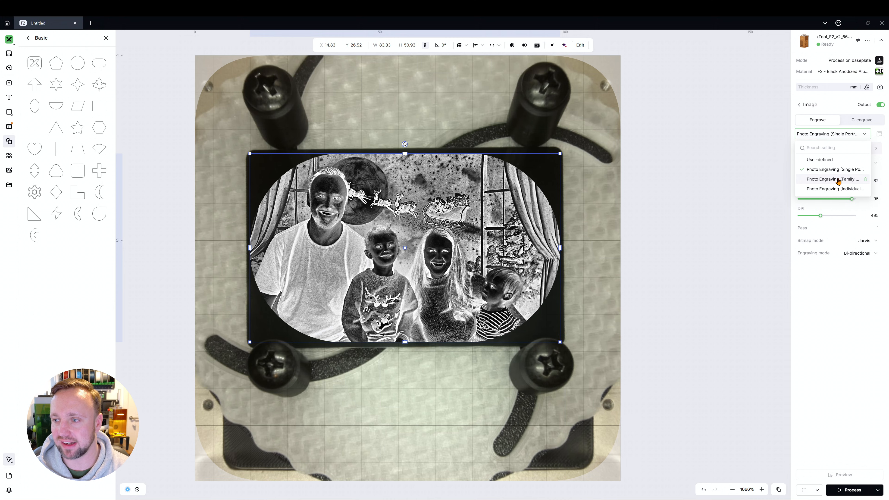
pyautogui.click(834, 179)
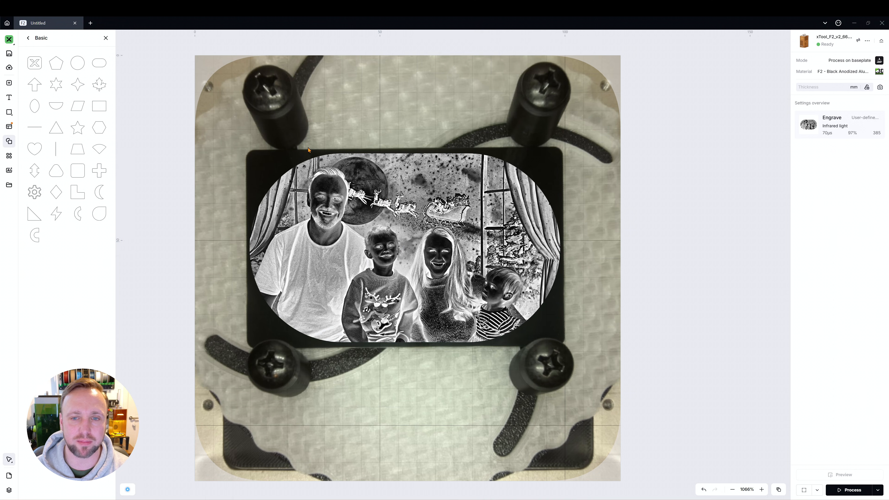
pyautogui.moveTo(461, 157)
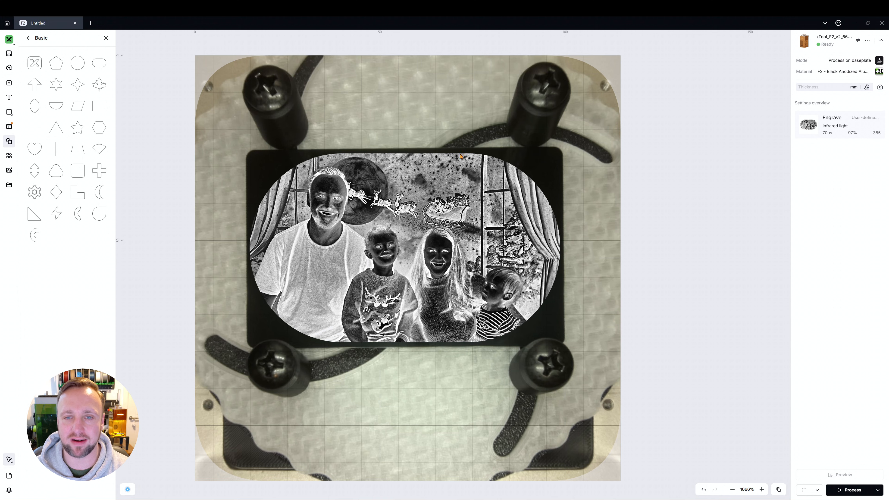
pyautogui.moveTo(361, 154)
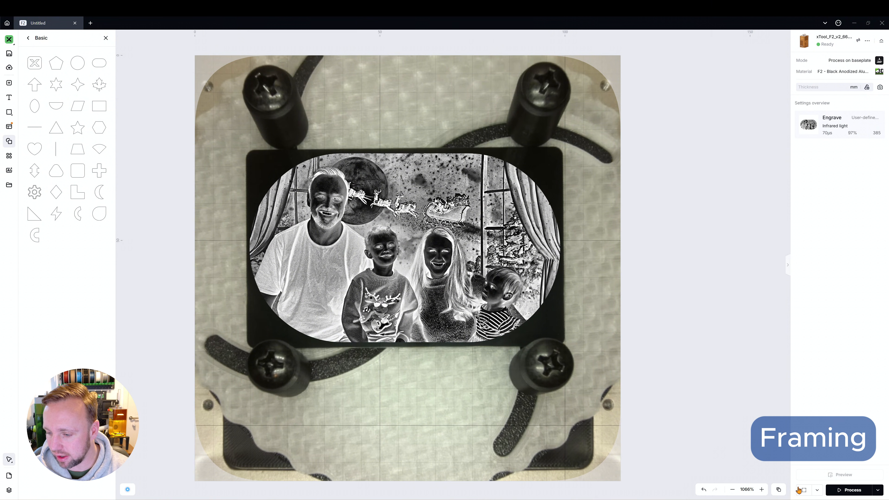
# Set framing to Outline mode and run the framing preview on the card.
pyautogui.click(803, 490)
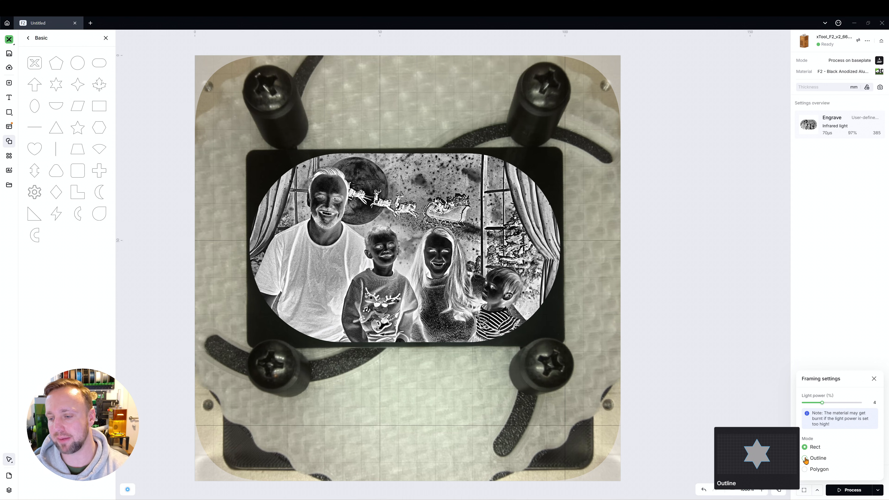
pyautogui.click(805, 458)
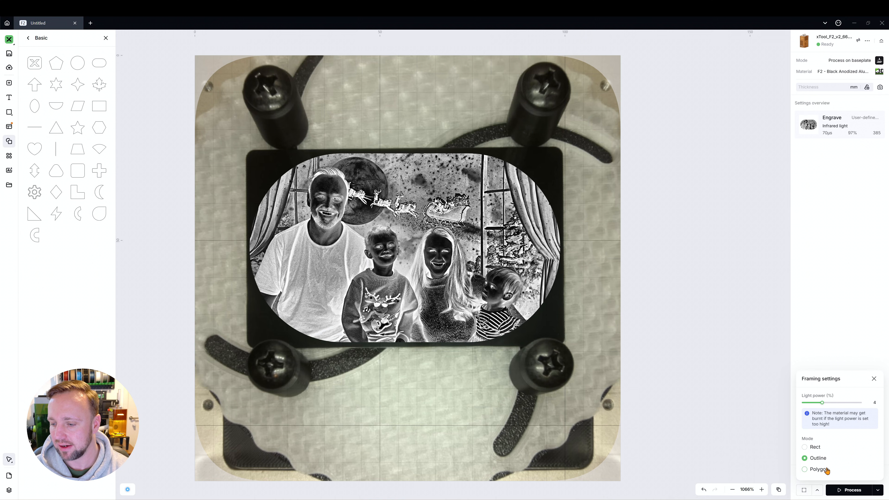
pyautogui.click(874, 379)
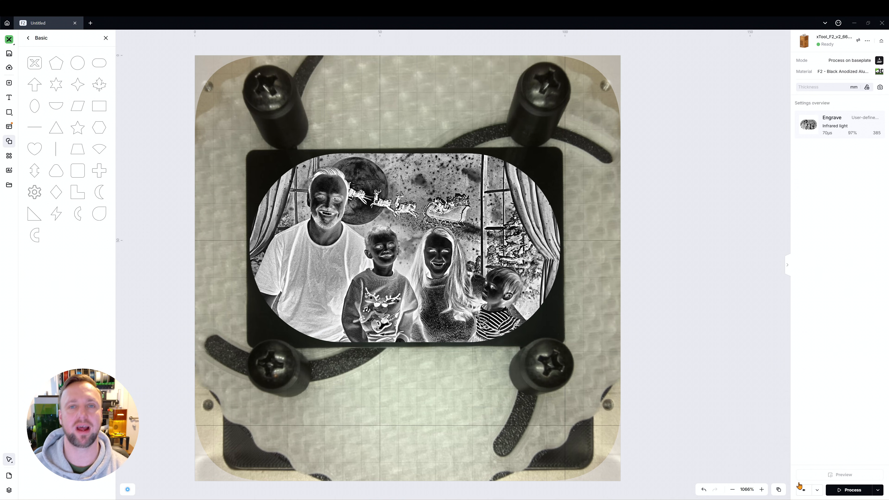
pyautogui.click(849, 490)
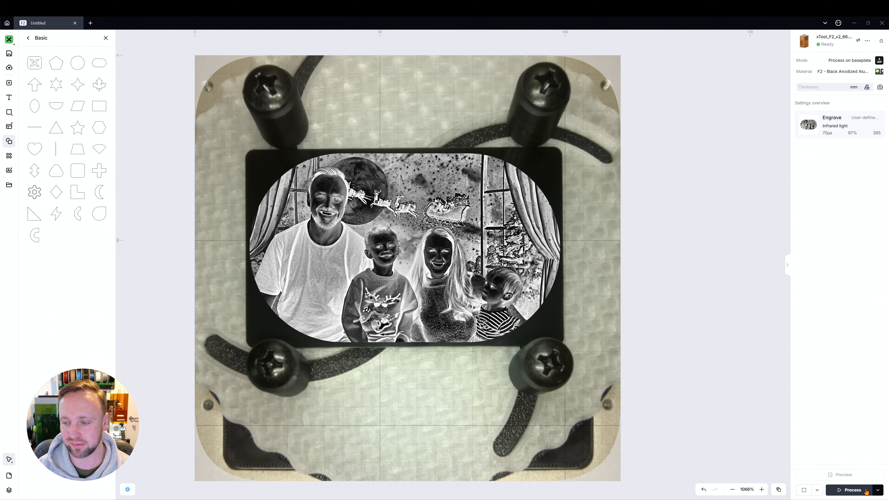
# Process the design, review the 3:21 estimate, and start engraving the family photo.
pyautogui.click(851, 490)
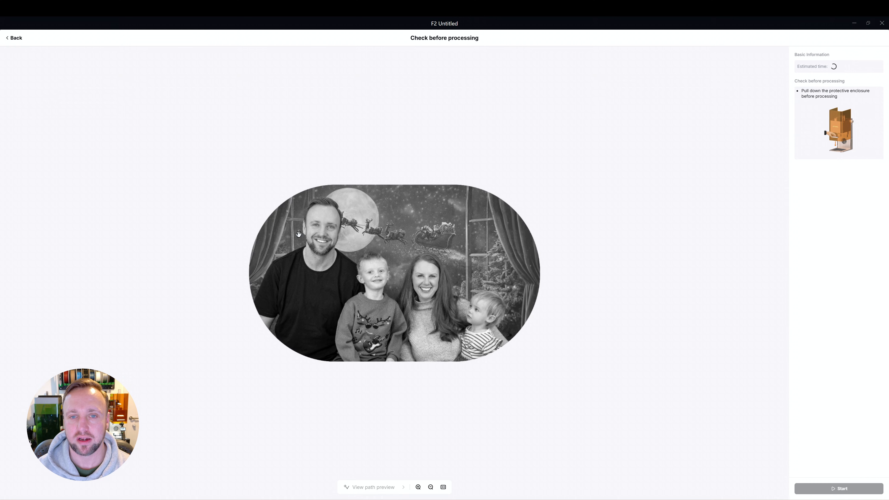
pyautogui.moveTo(351, 252)
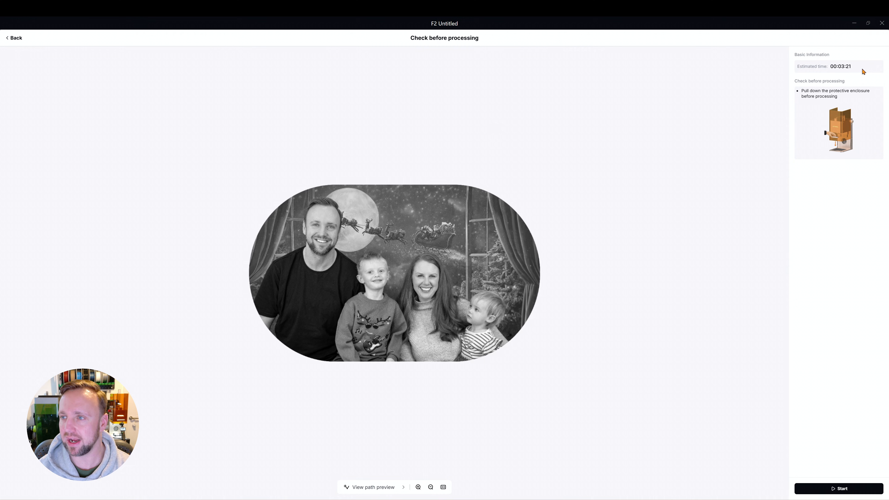
pyautogui.moveTo(812, 79)
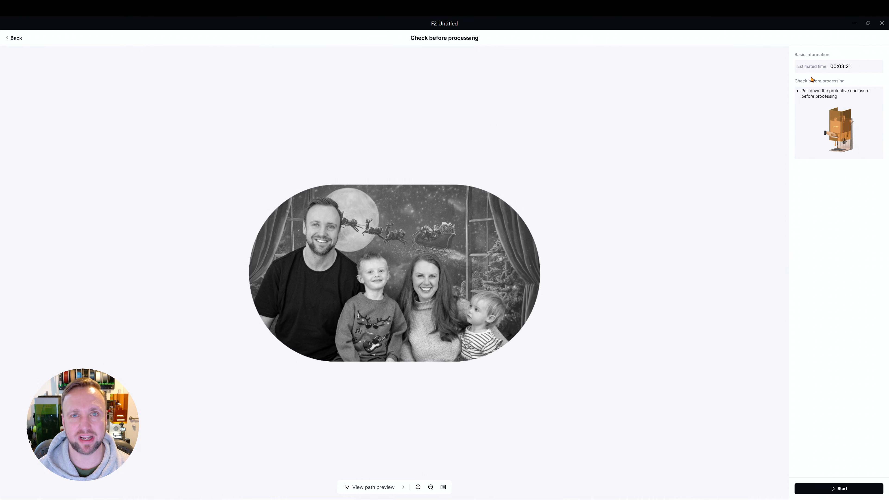
pyautogui.moveTo(811, 102)
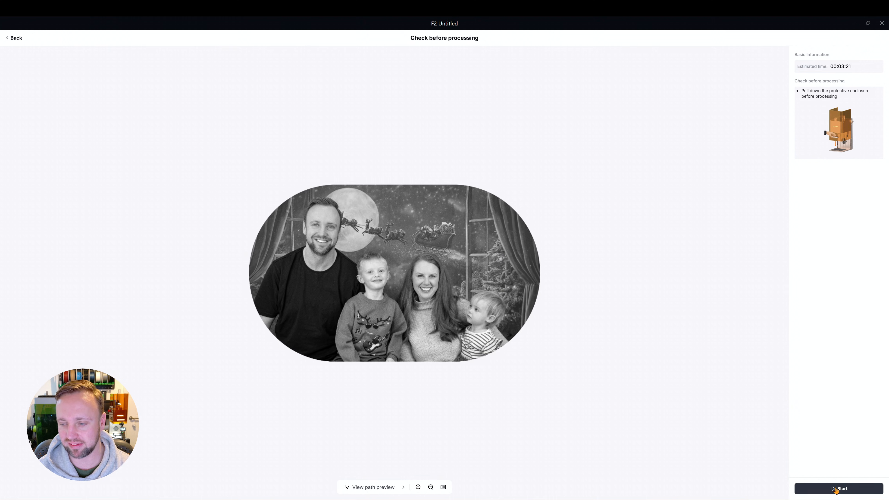
pyautogui.click(840, 488)
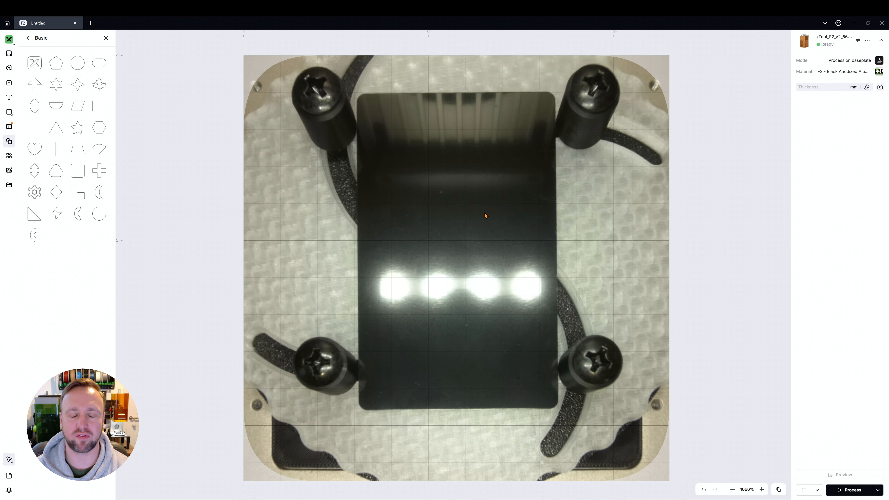
pyautogui.moveTo(592, 399)
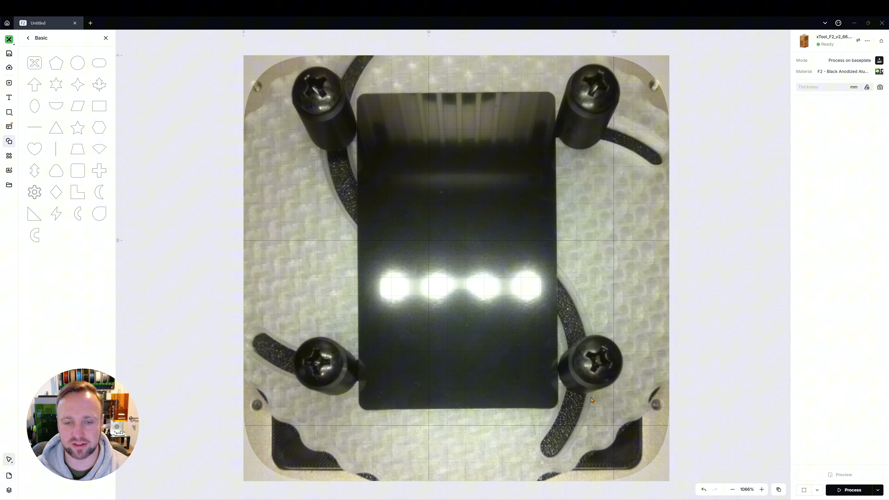
pyautogui.moveTo(361, 131)
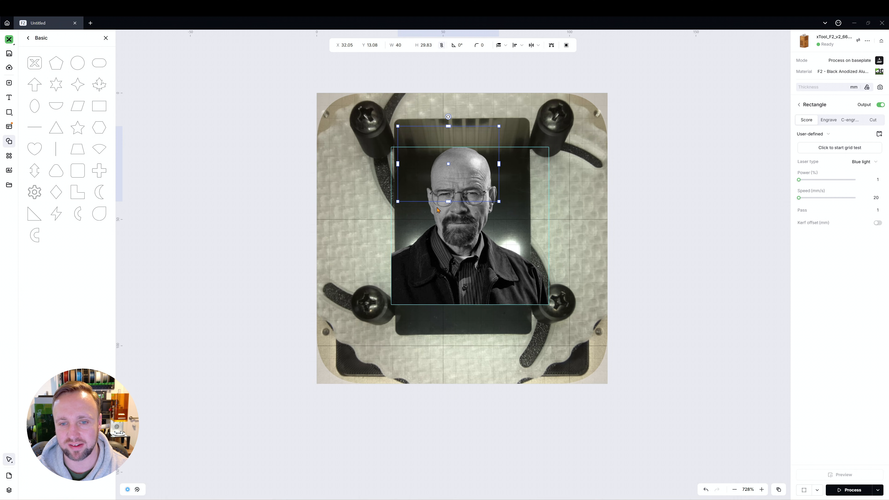
# Resize the rectangle to the card's edges and apply it as the portrait's mask.
pyautogui.moveTo(448, 204); pyautogui.dragTo(448, 331)
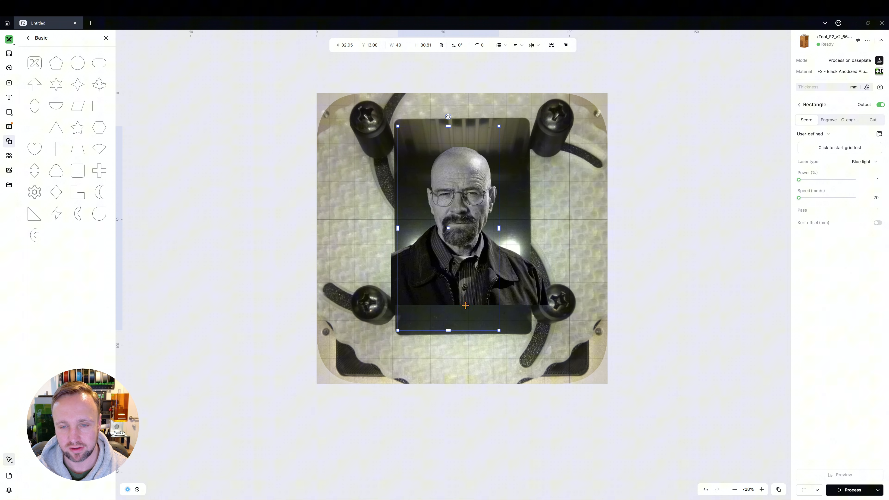
pyautogui.moveTo(499, 227); pyautogui.dragTo(518, 228)
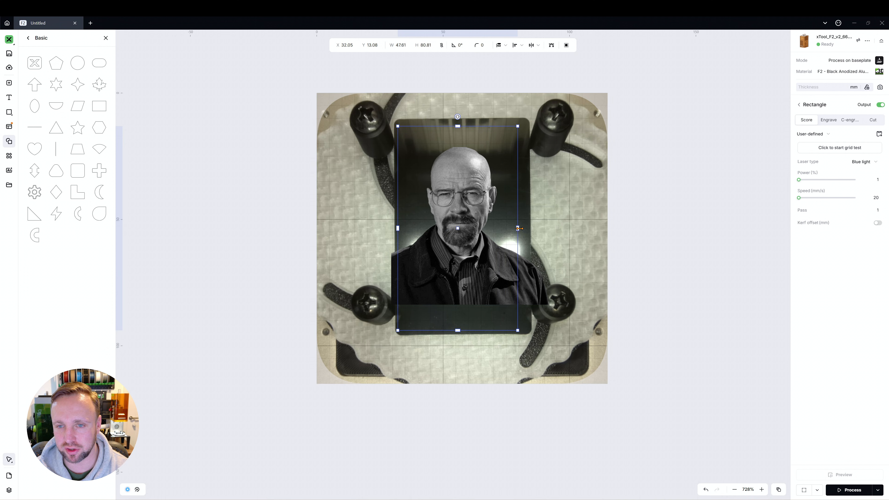
pyautogui.moveTo(517, 229); pyautogui.dragTo(523, 228)
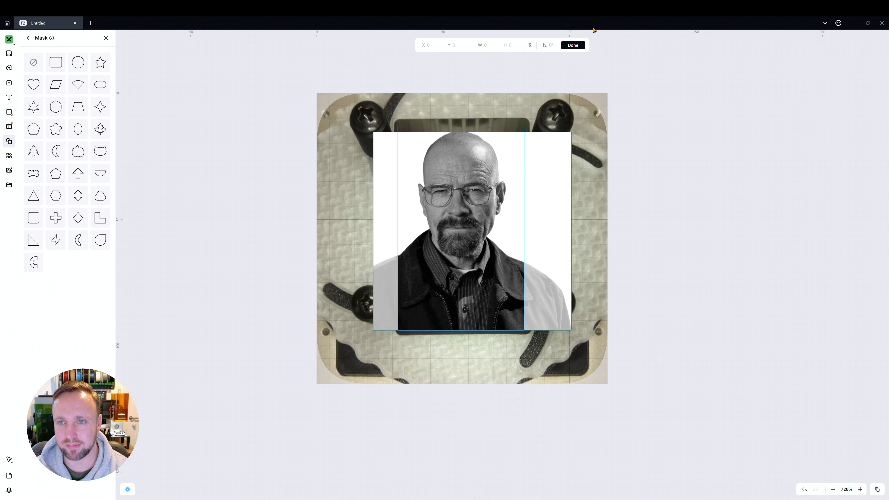
pyautogui.click(572, 45)
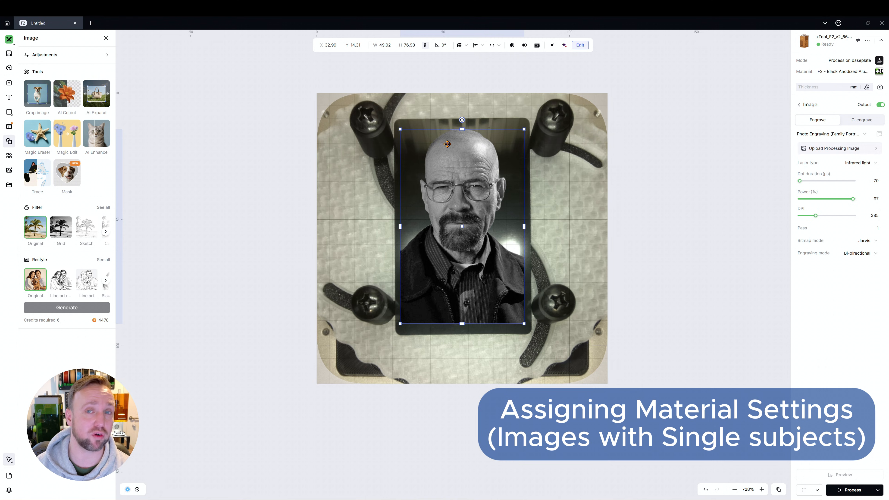
# Apply the Photo Engraving (Single Portrait) preset (82 µs, 95% power, 495 DPI) and Auto Adjust the portrait.
pyautogui.click(831, 134)
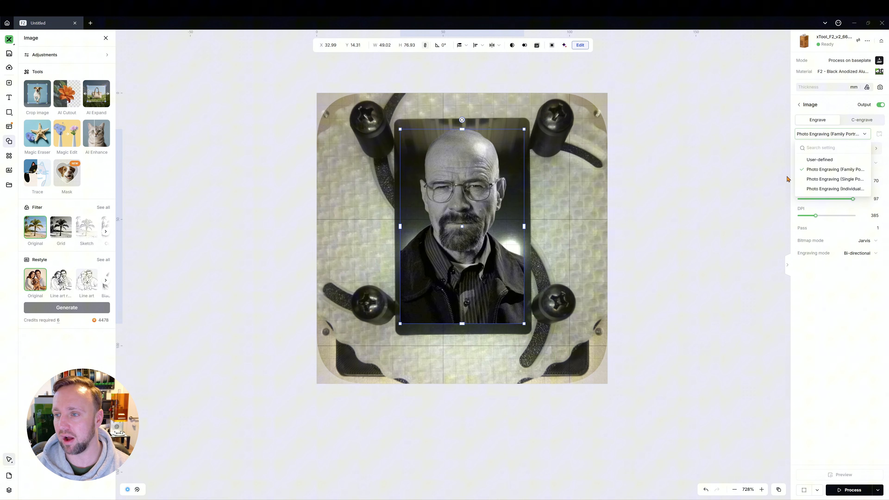
pyautogui.click(835, 180)
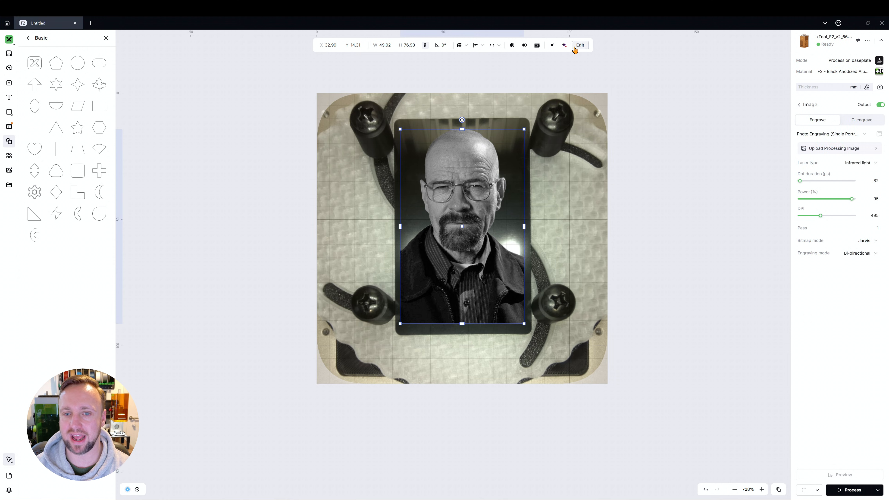
pyautogui.click(579, 44)
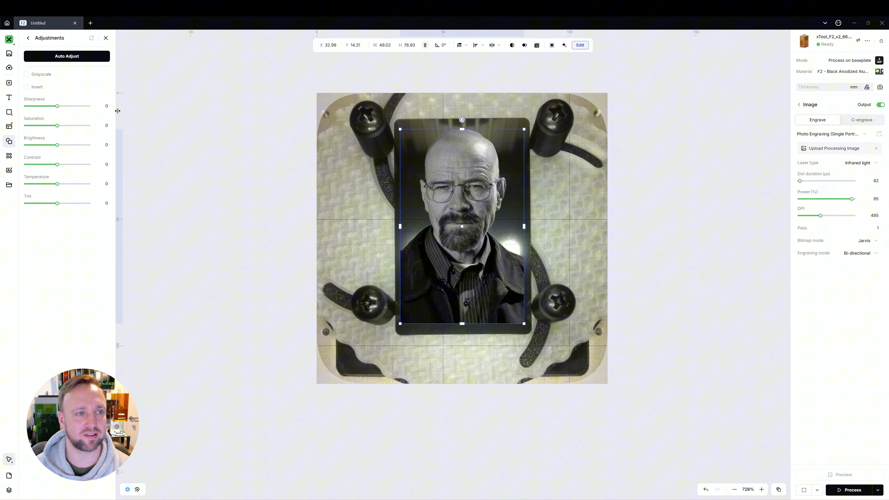
pyautogui.click(67, 56)
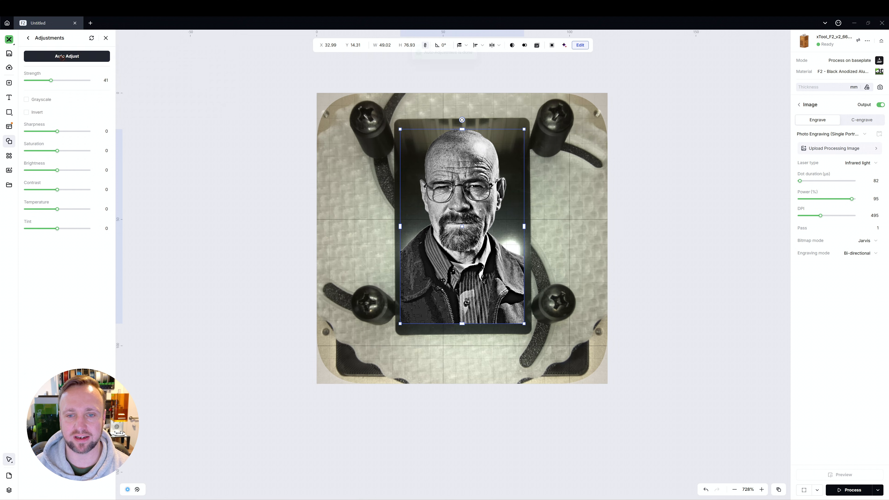
pyautogui.click(66, 56)
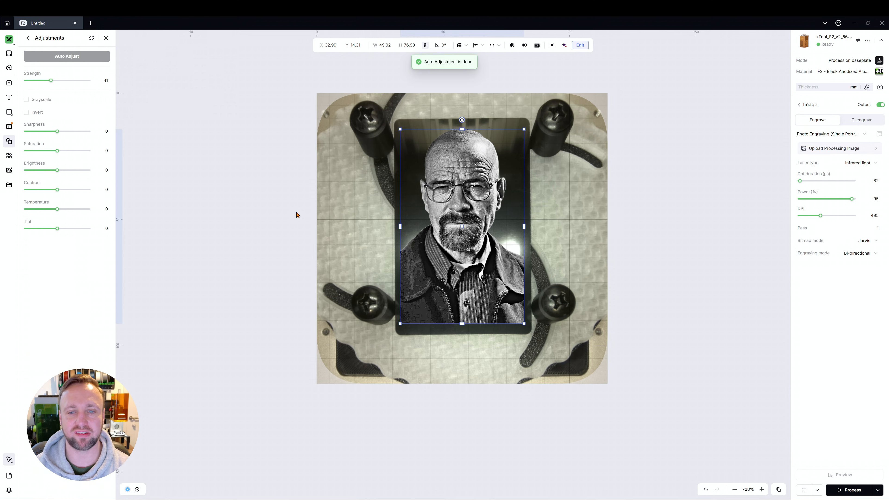